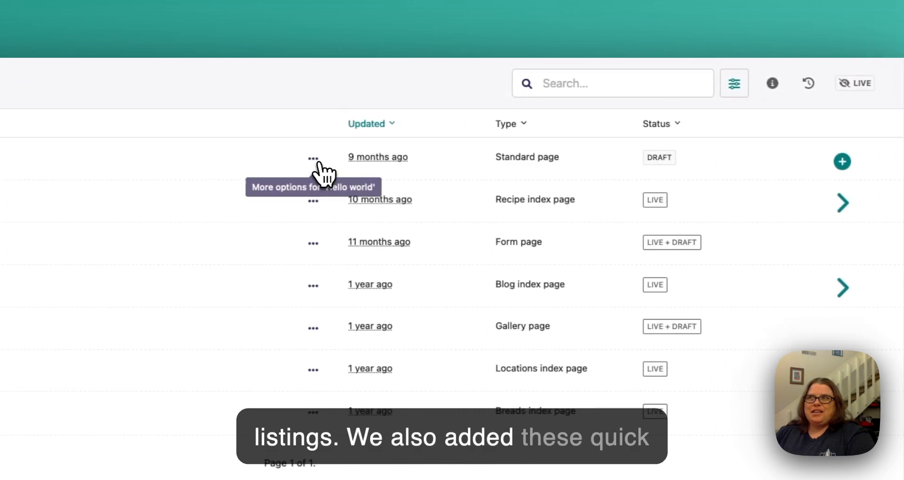
- Dismiss the Hello world page actions and search the page listing for 'bread'
{"action": "left_click", "coordinate": [313, 157]}
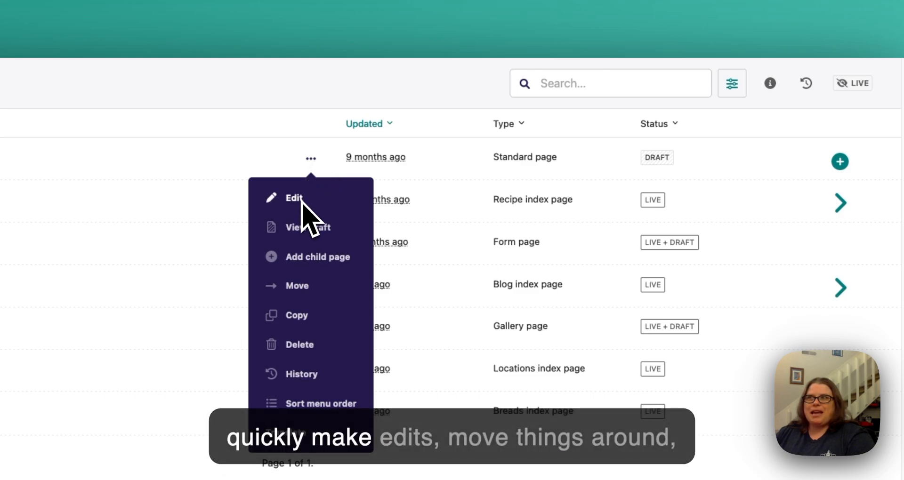
{"action": "mouse_move", "coordinate": [325, 162]}
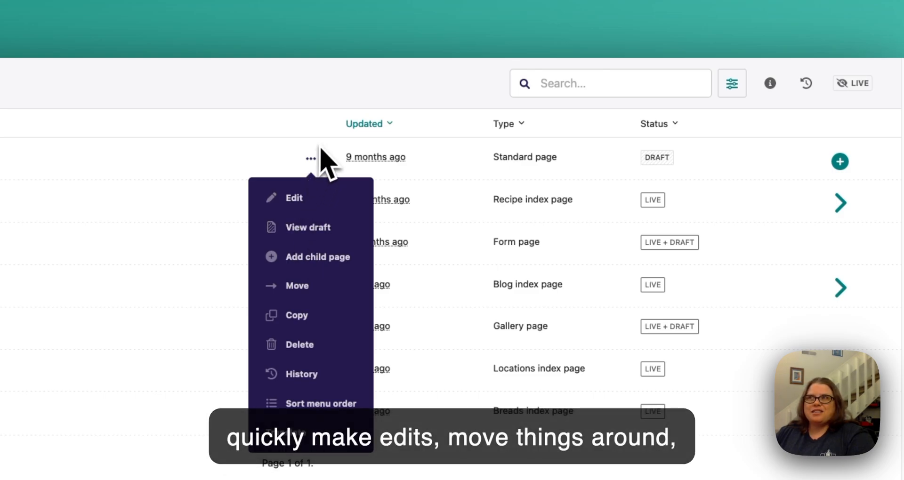
{"action": "left_click", "coordinate": [609, 83]}
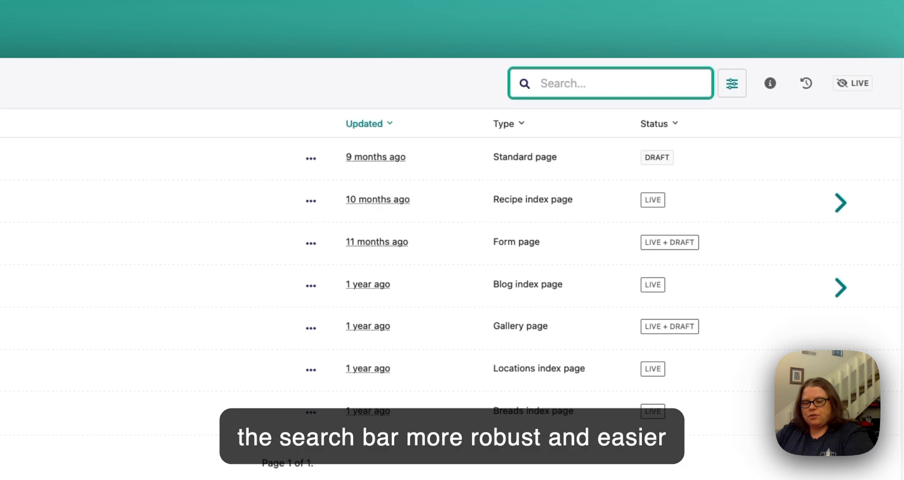
{"action": "type", "text": "bread"}
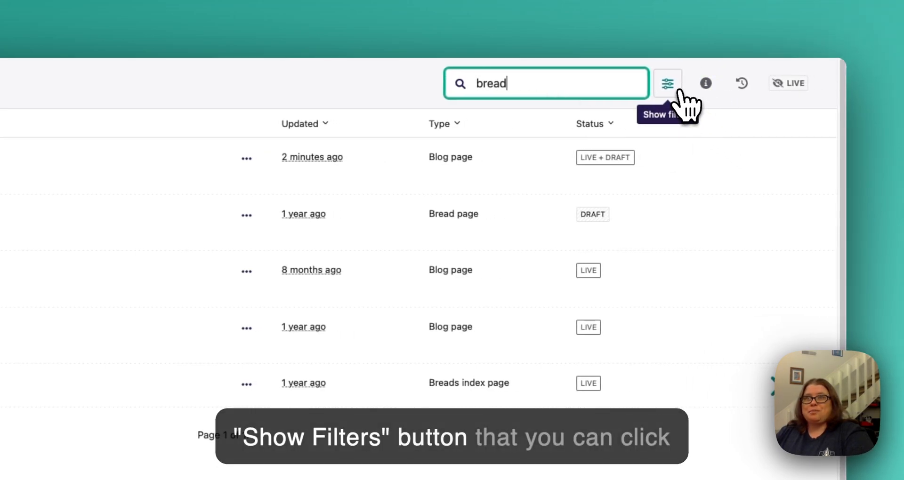
- Show the listing filters, toggle the Blog page type filter on and off, then return to filter categories
{"action": "left_click", "coordinate": [667, 83]}
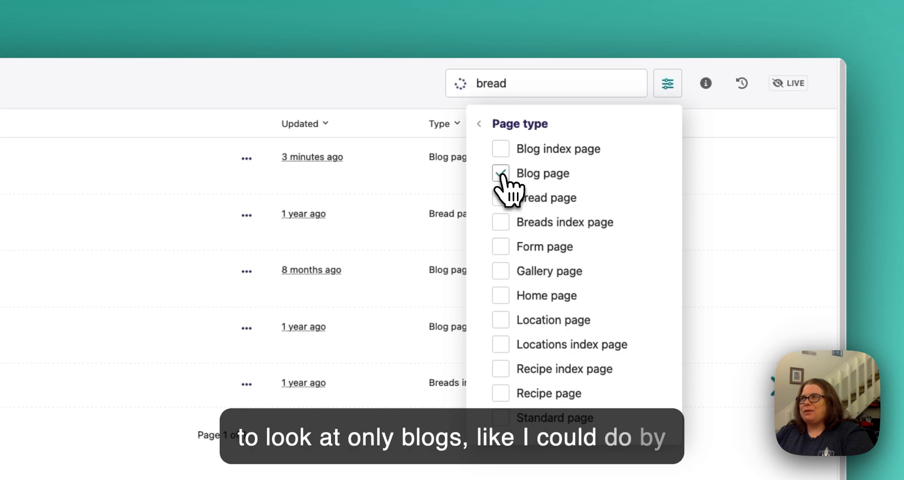
{"action": "left_click", "coordinate": [500, 173]}
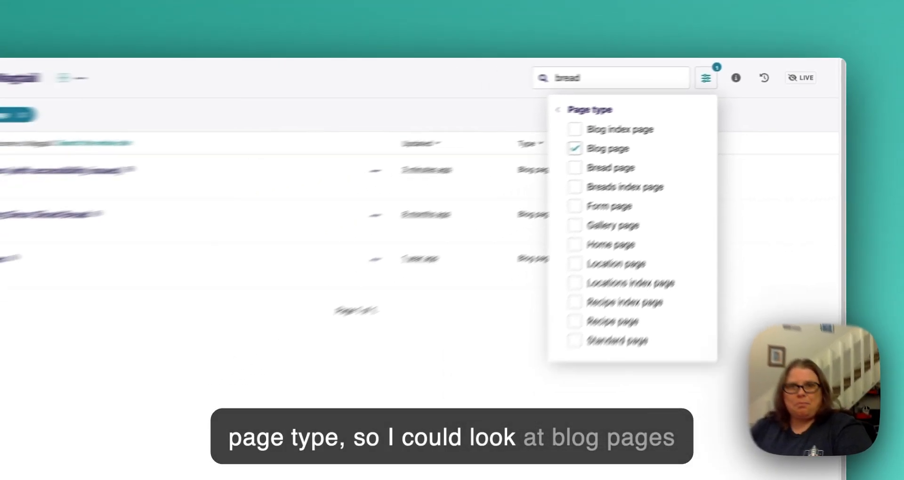
{"action": "left_click", "coordinate": [575, 148]}
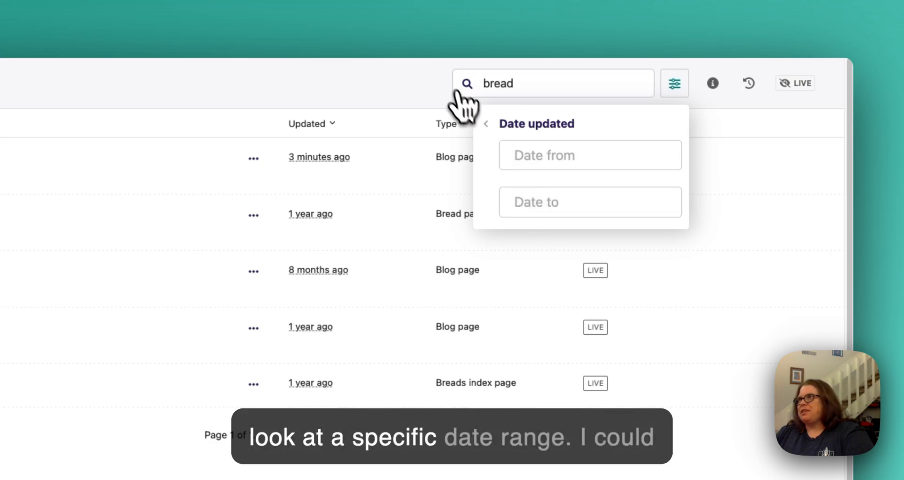
{"action": "left_click", "coordinate": [486, 124]}
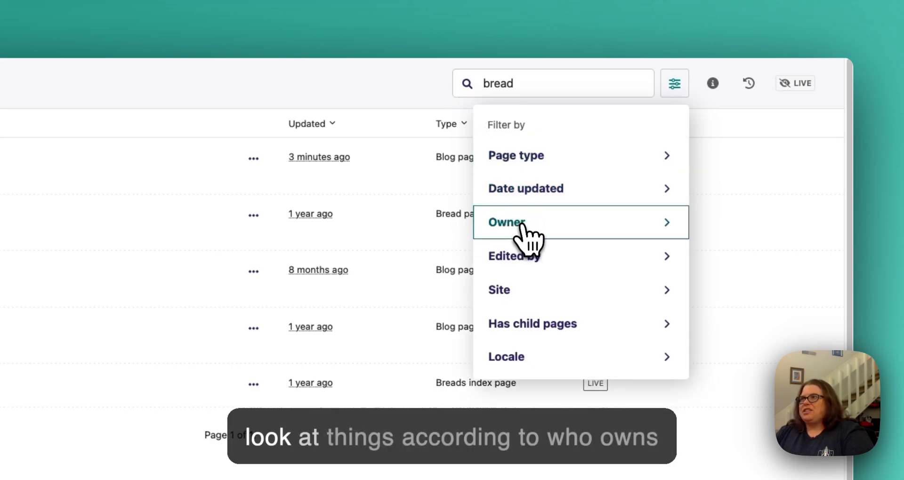
{"action": "mouse_move", "coordinate": [536, 265]}
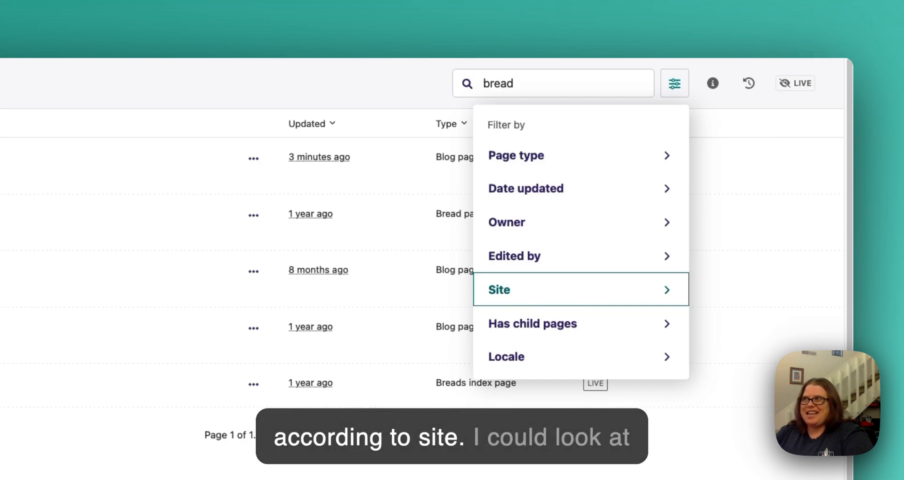
{"action": "mouse_move", "coordinate": [539, 328]}
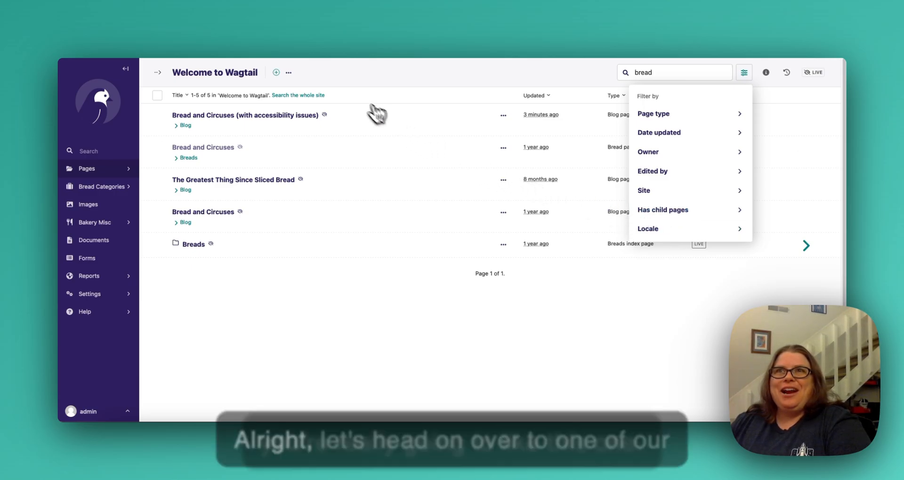
- Edit 'Bread and Circuses (with accessibility issues)', expand Page body and browse block types without adding one
{"action": "left_click", "coordinate": [246, 115]}
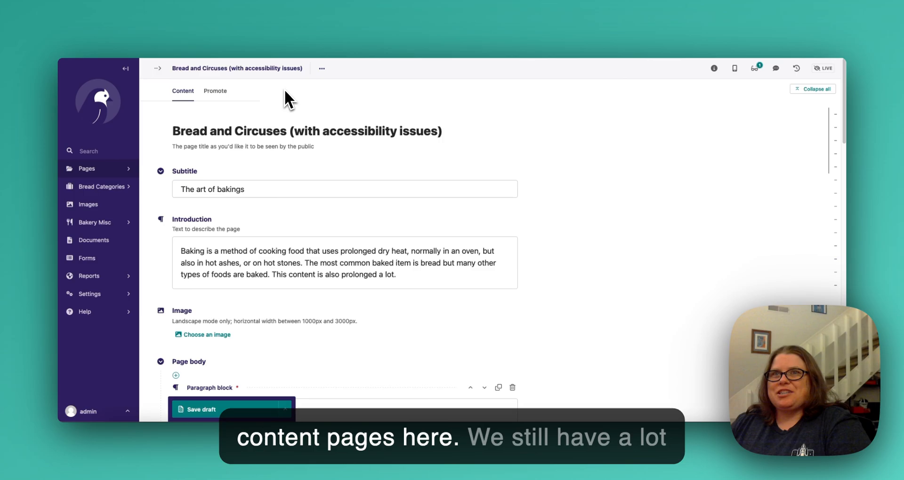
{"action": "mouse_move", "coordinate": [227, 229]}
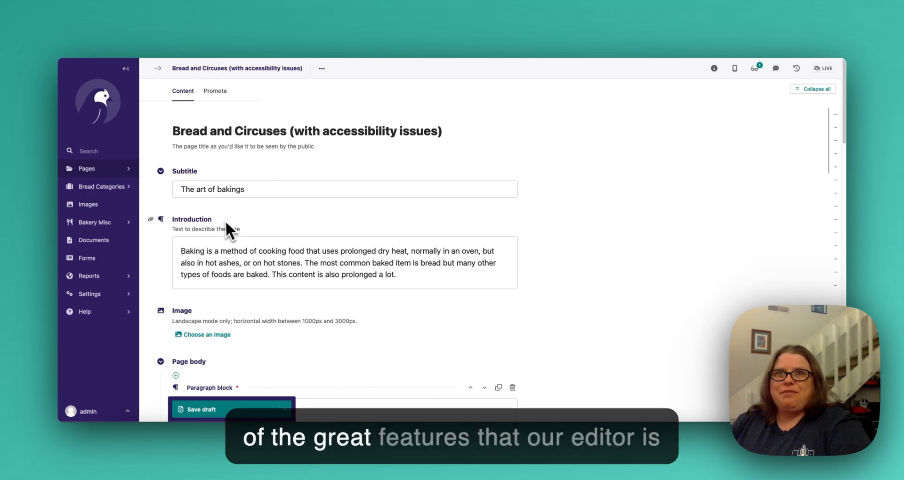
{"action": "mouse_move", "coordinate": [223, 176]}
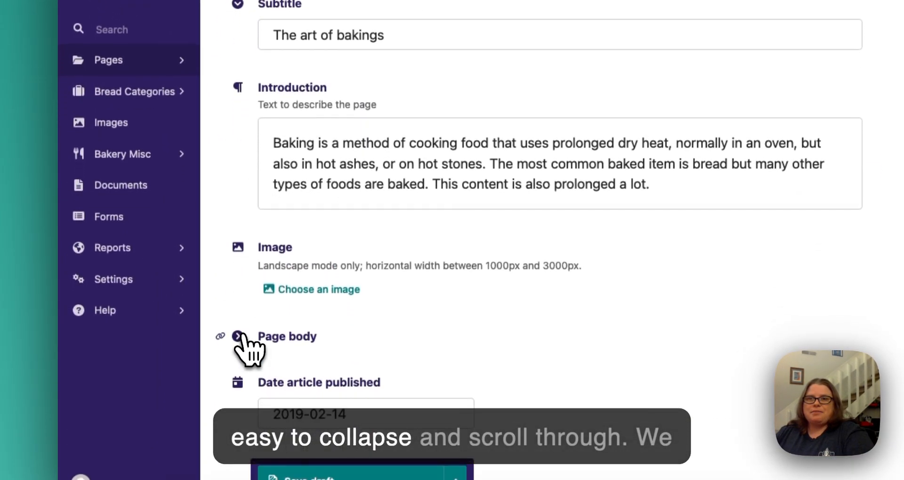
{"action": "left_click", "coordinate": [238, 337]}
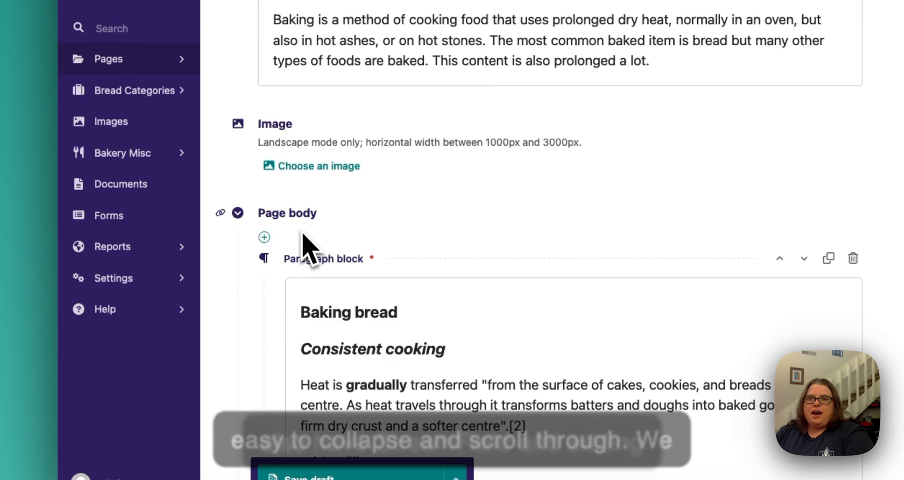
{"action": "left_click", "coordinate": [263, 237]}
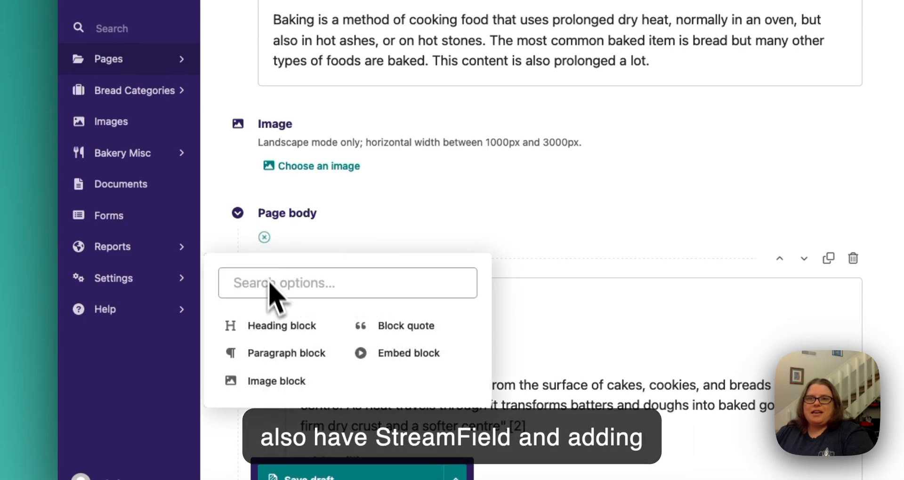
{"action": "left_click", "coordinate": [281, 326]}
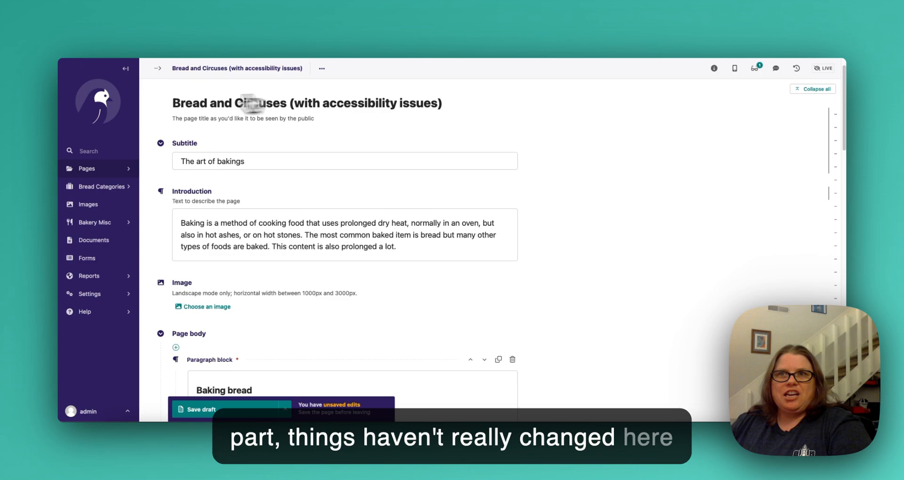
{"action": "mouse_move", "coordinate": [290, 96]}
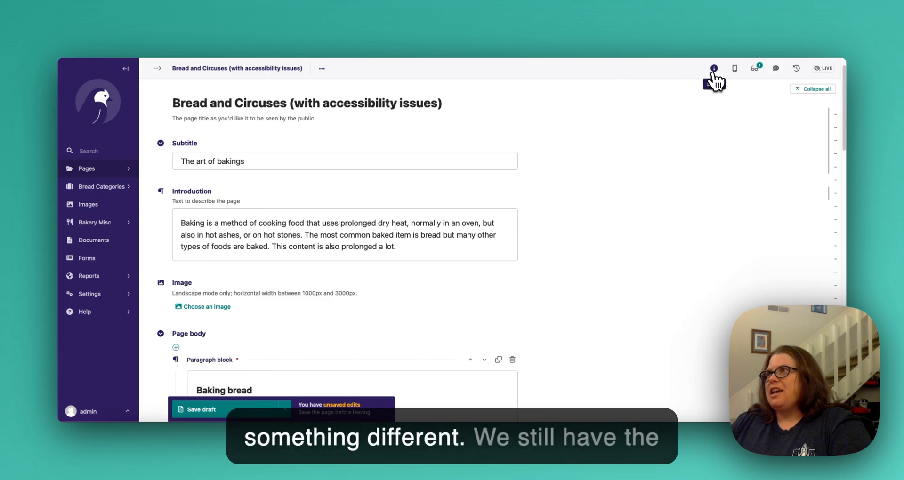
- Review the status and preview side panels, then select the 'Consistent cooking' heading in the body
{"action": "left_click", "coordinate": [714, 68]}
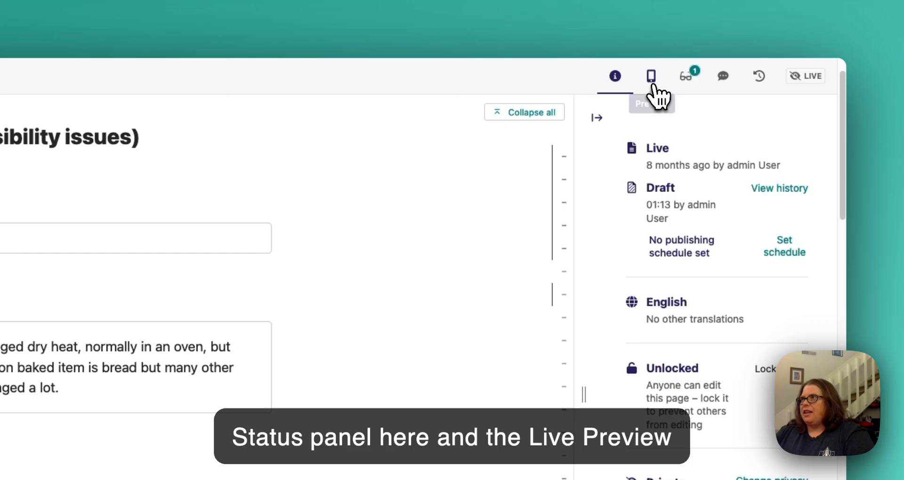
{"action": "left_click", "coordinate": [650, 76]}
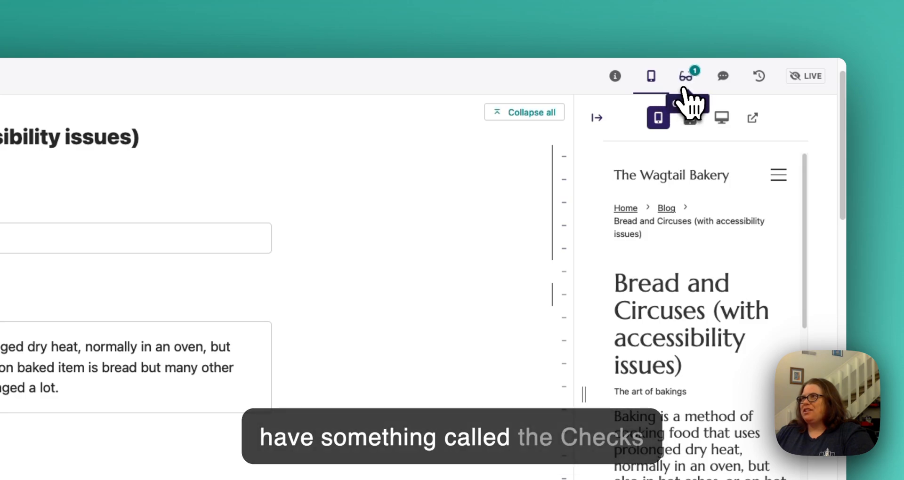
{"action": "mouse_move", "coordinate": [685, 75]}
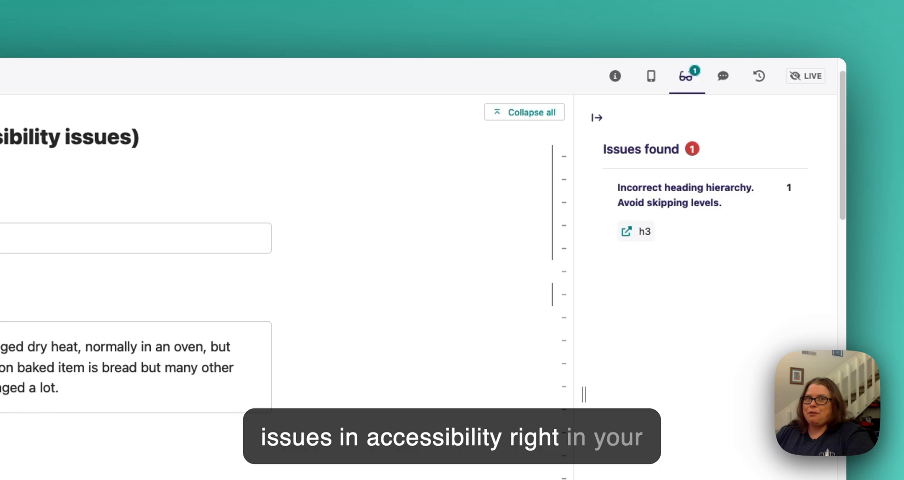
{"action": "mouse_move", "coordinate": [650, 76]}
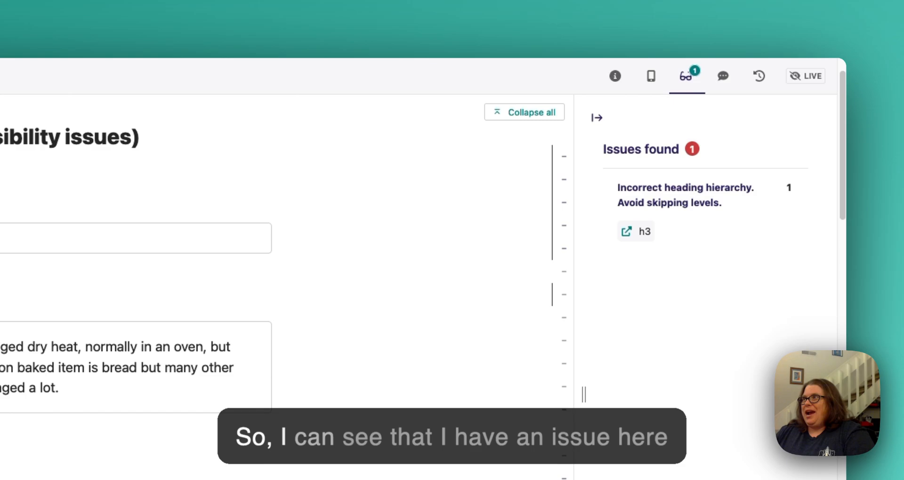
{"action": "mouse_move", "coordinate": [646, 113]}
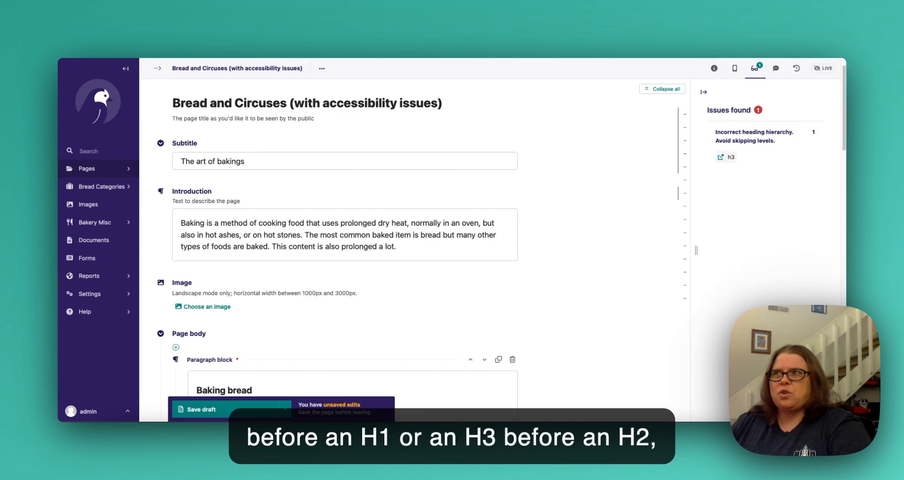
{"action": "mouse_move", "coordinate": [731, 94]}
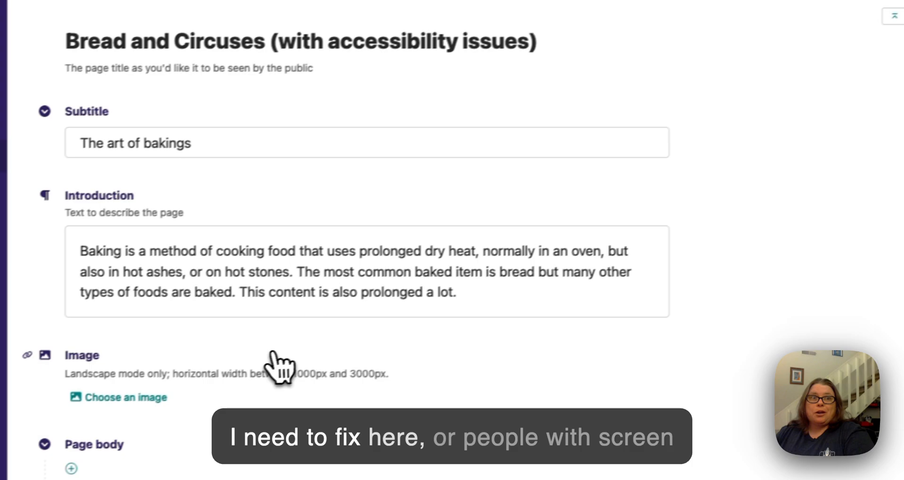
{"action": "scroll", "scroll_direction": "down", "scroll_amount": 3}
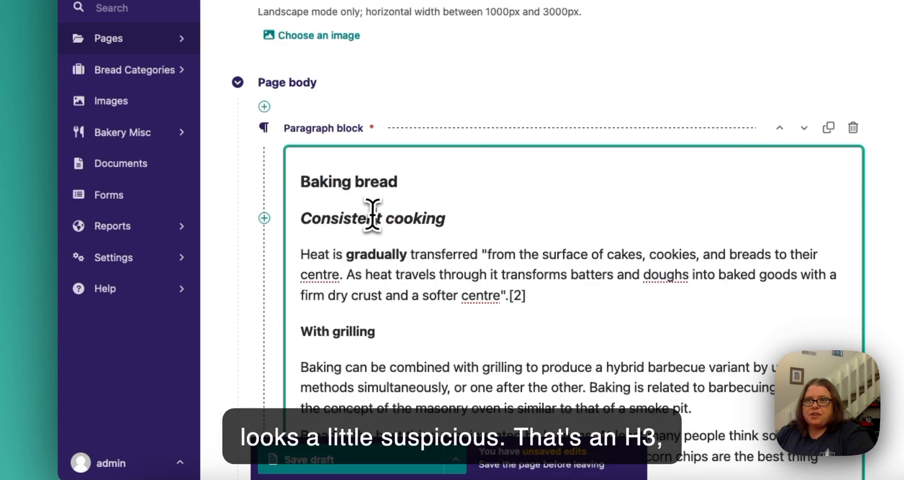
{"action": "double_click", "coordinate": [376, 181]}
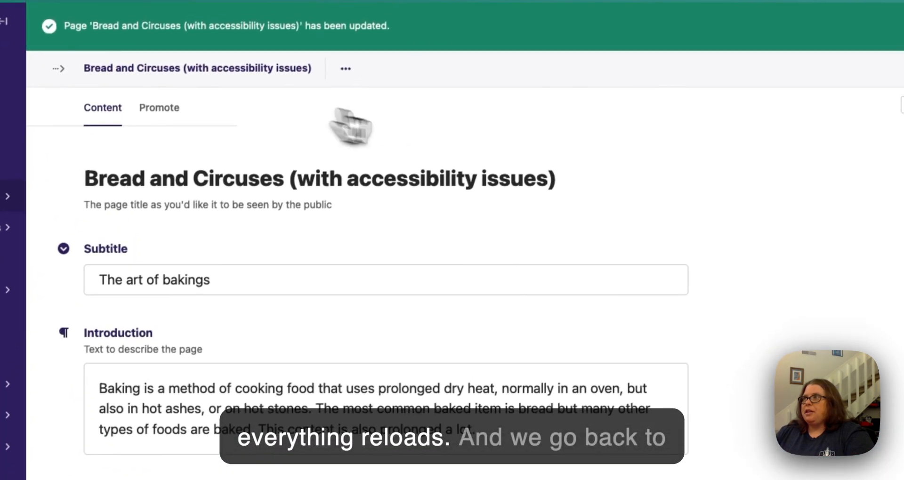
- Reopen the Checks panel to confirm zero accessibility issues on the saved page
{"action": "left_click", "coordinate": [687, 123]}
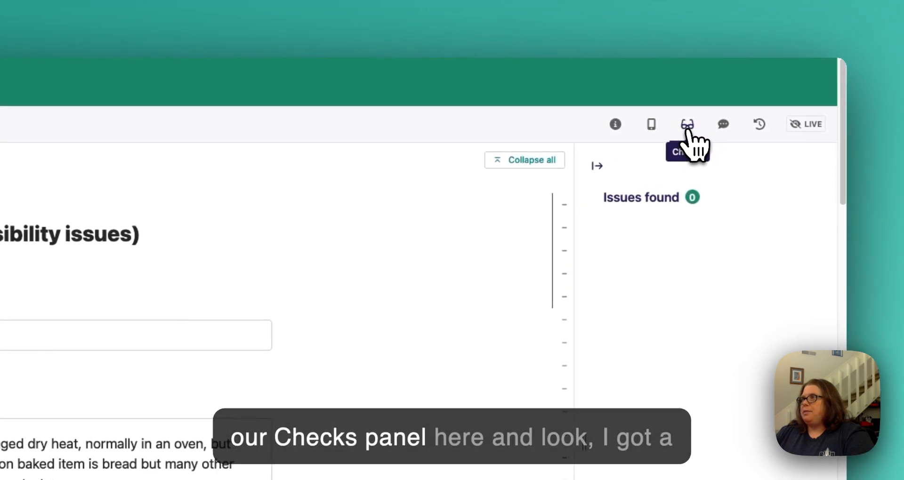
{"action": "left_click", "coordinate": [687, 124]}
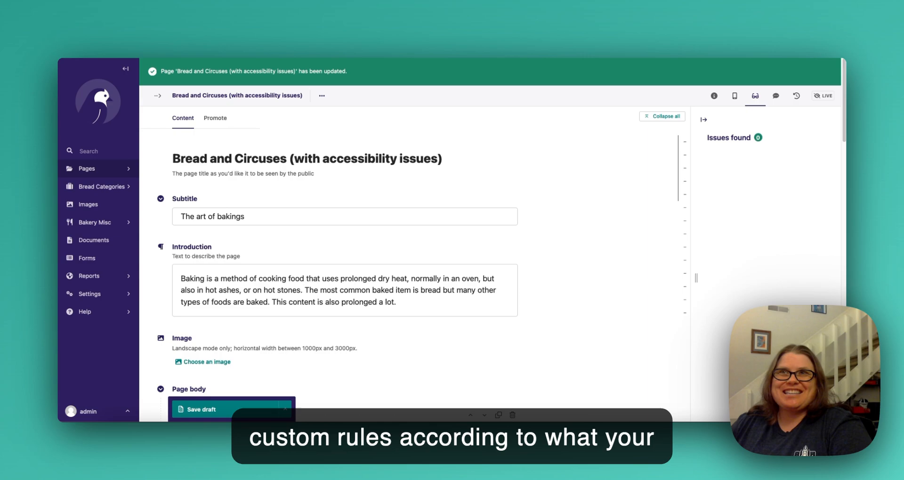
{"action": "mouse_move", "coordinate": [308, 211]}
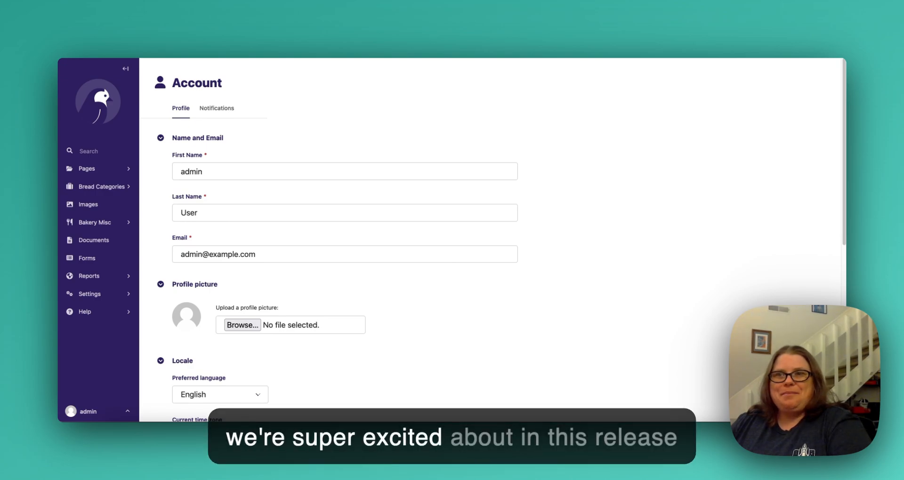
- Set the Preferred language to فارسی (Persian) and save the account details
{"action": "scroll", "scroll_direction": "down", "scroll_amount": 3}
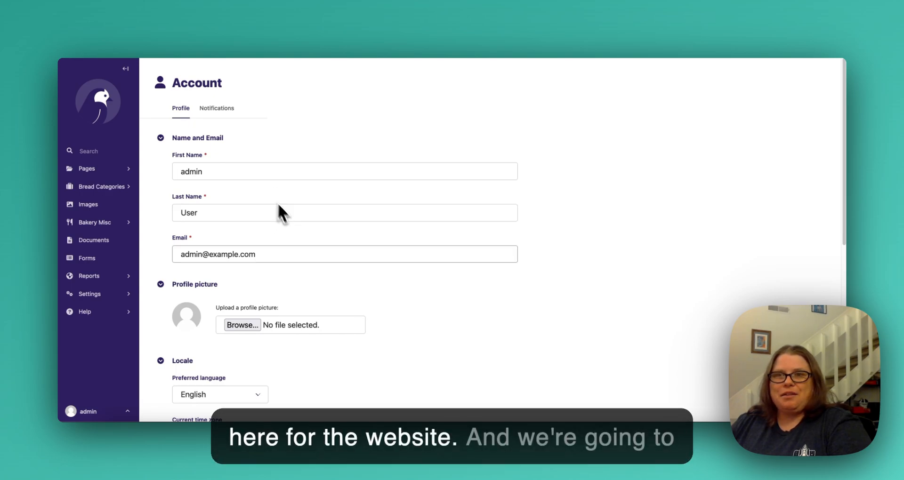
{"action": "scroll", "scroll_direction": "down", "scroll_amount": 3}
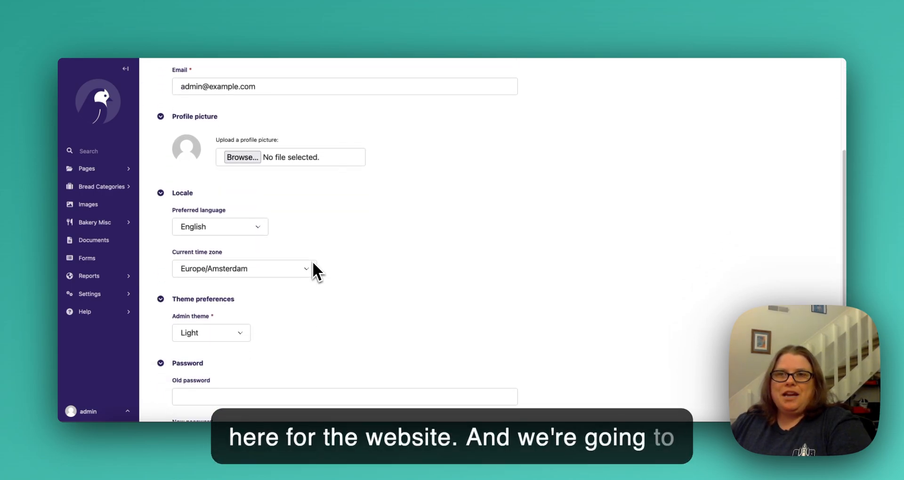
{"action": "left_click", "coordinate": [220, 226]}
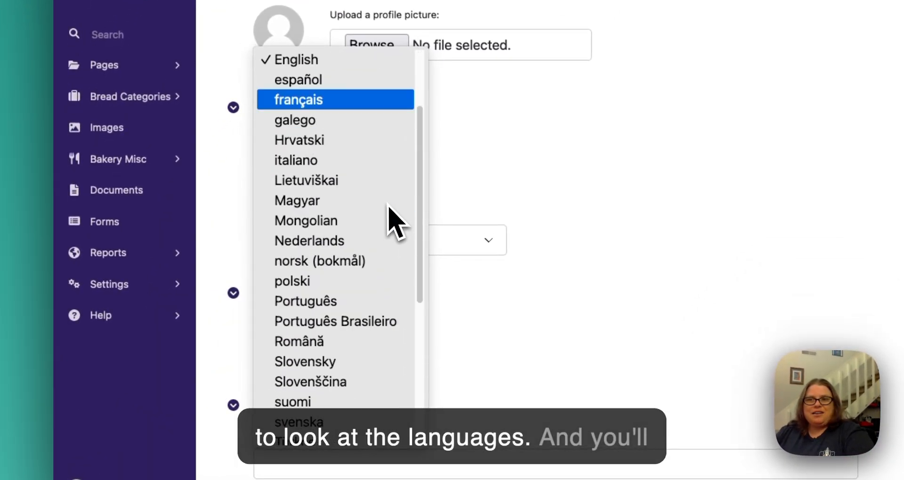
{"action": "scroll", "scroll_direction": "down", "scroll_amount": 3}
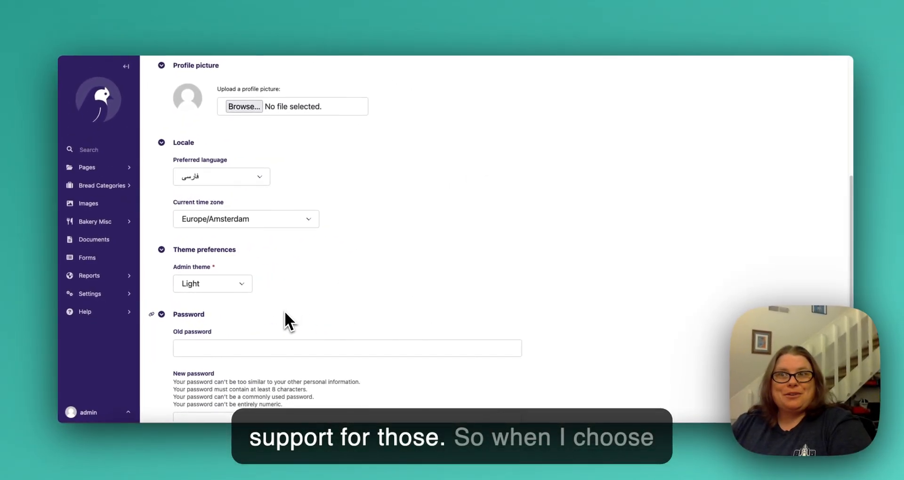
{"action": "scroll", "scroll_direction": "down", "scroll_amount": 3}
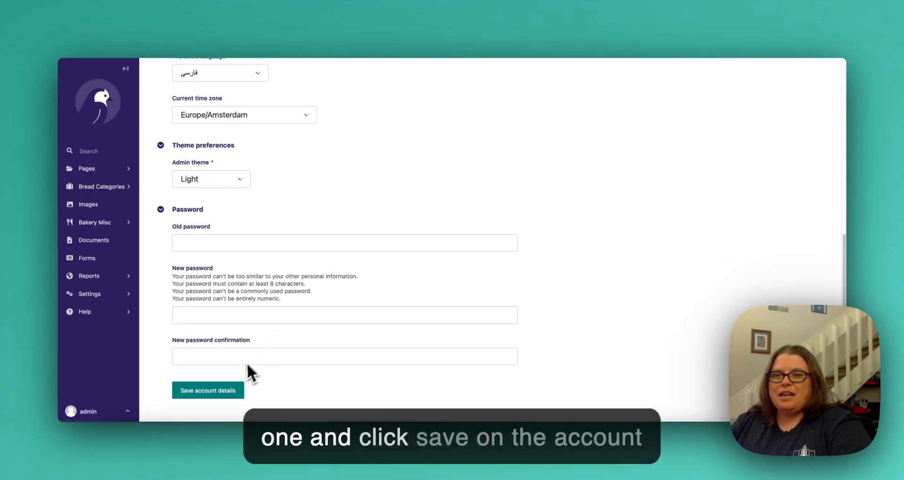
{"action": "left_click", "coordinate": [208, 390]}
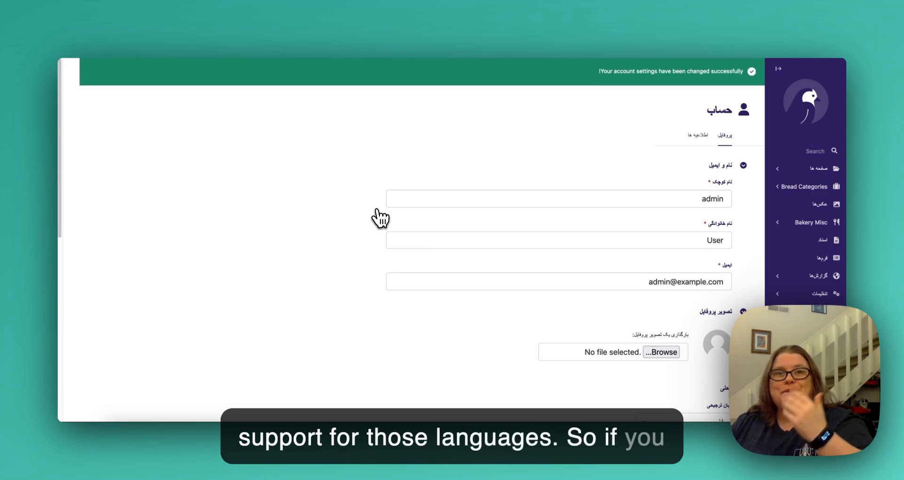
{"action": "mouse_move", "coordinate": [371, 220]}
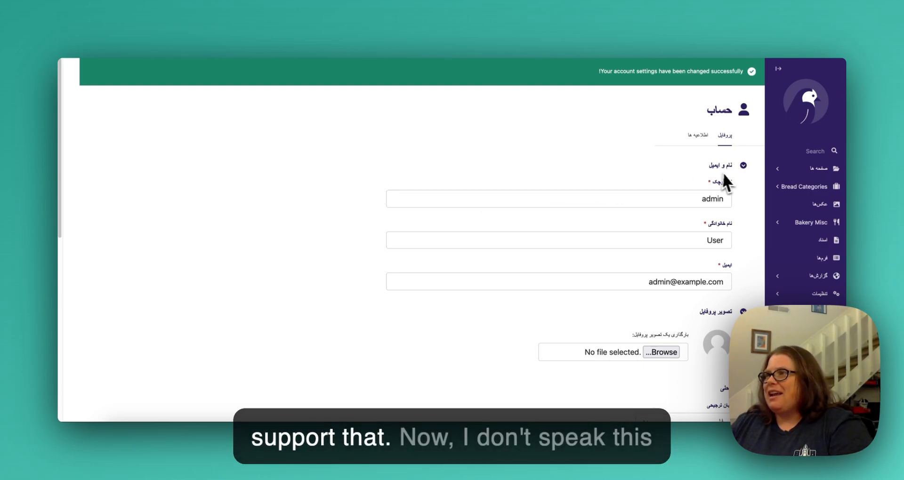
- Pick English in the Preferred language dropdown on the right-to-left Account page
{"action": "scroll", "scroll_direction": "down", "scroll_amount": 3}
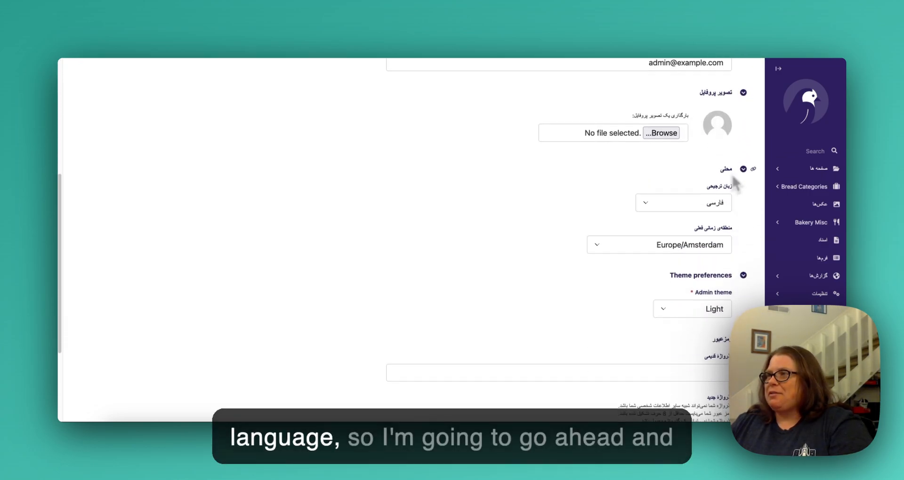
{"action": "left_click", "coordinate": [684, 203]}
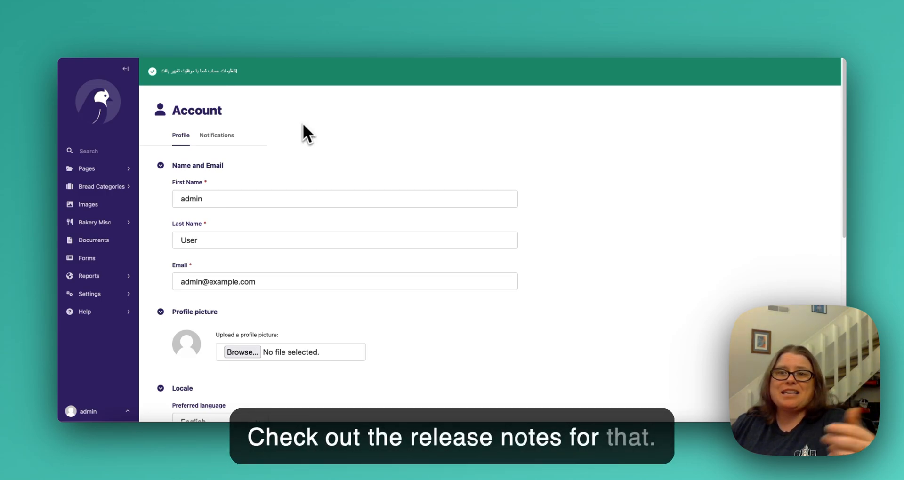
{"action": "scroll", "scroll_direction": "down", "scroll_amount": 3}
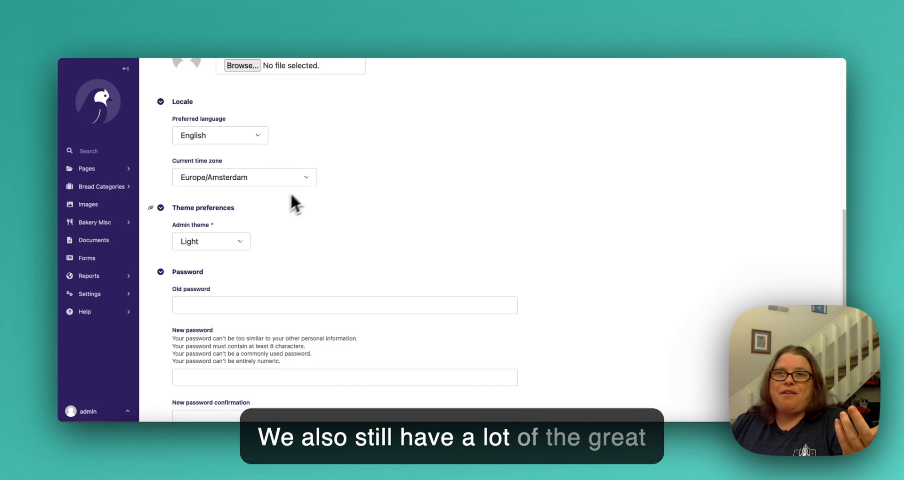